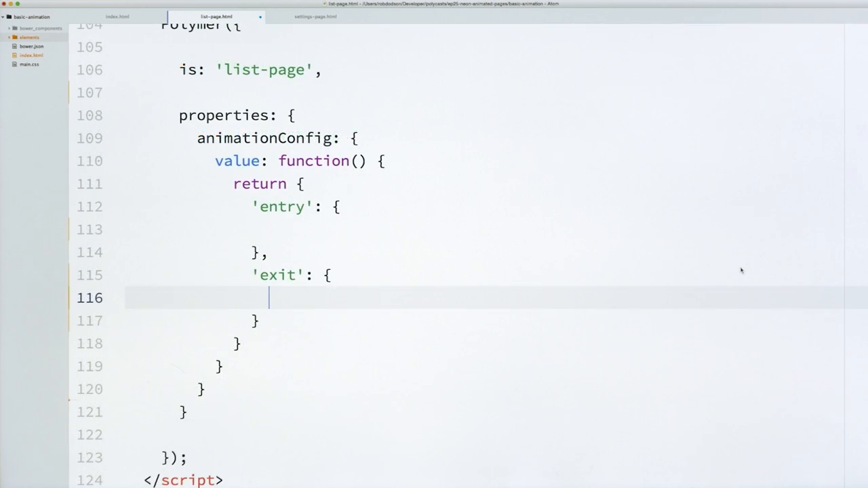
# Type name: into list-page.html's animation config for slide-from-left entry and fade-out exit.
pyautogui.write("name: 'fade-out-animation',")
pyautogui.click(497, 93)
pyautogui.write('behaviors: [Polymer.NeonAnimatableBehavior],')
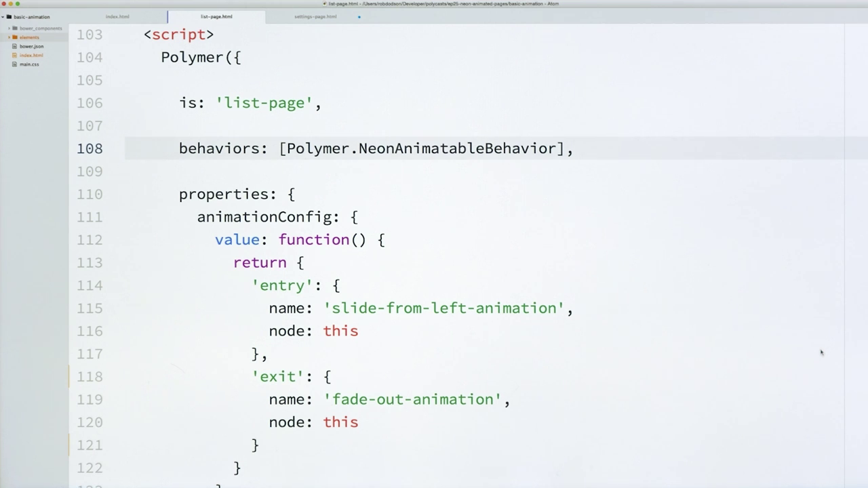
# Add neon-animatable-behavior, slide-from-right-animation and slide-right-animation imports to settings-page.html.
pyautogui.click(314, 17)
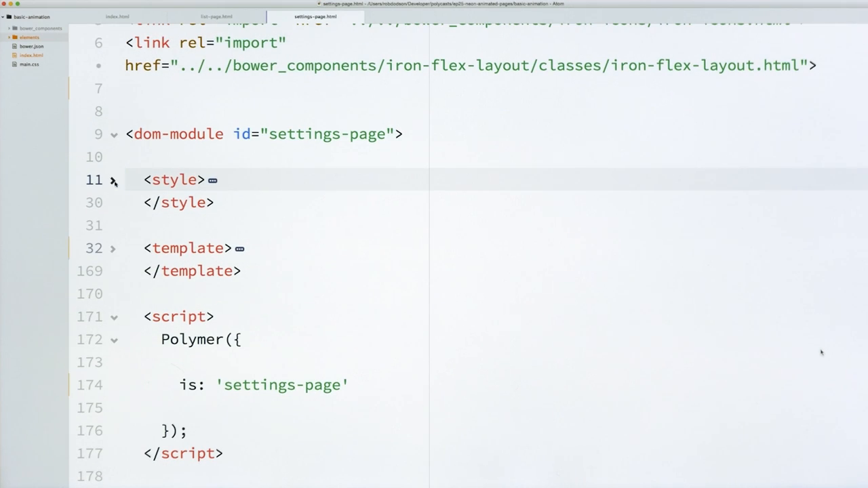
pyautogui.scroll(-3)
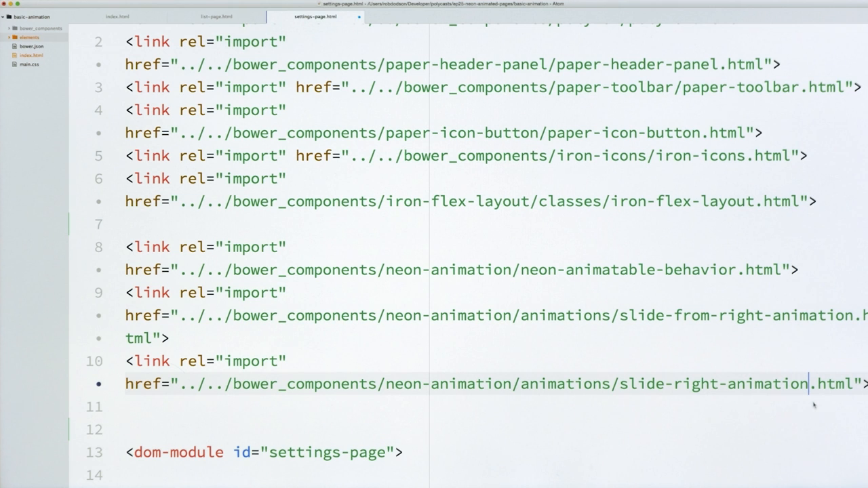
pyautogui.scroll(-3)
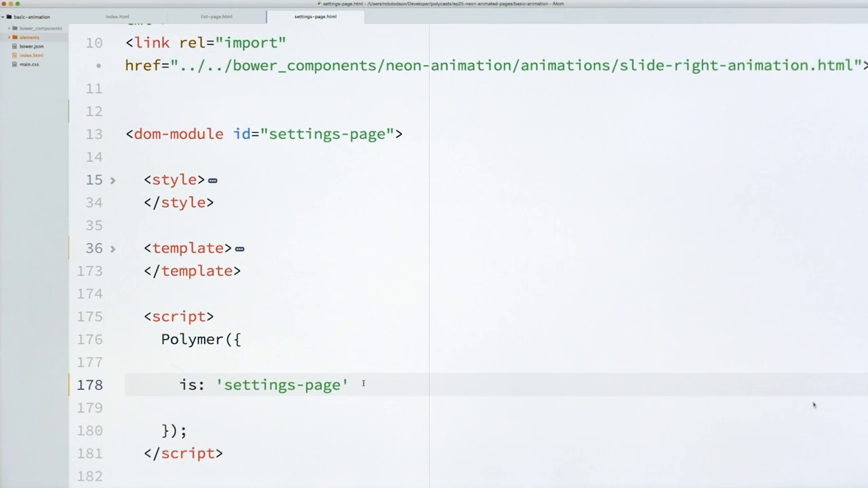
# Add behaviors: [Polymer.NeonAnimatableBehavior] and 'exit' animation config with node: this to settings-page.
pyautogui.write(',')
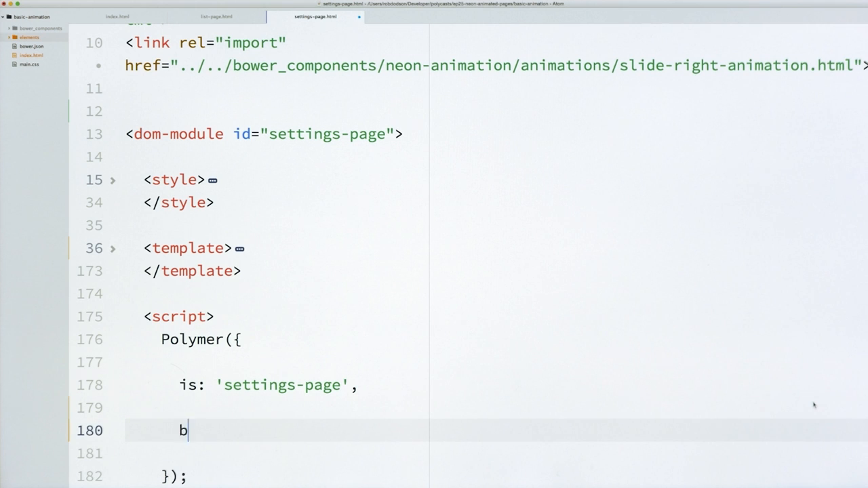
pyautogui.write('ehaviors: [Polymer.NeonAnimatableBehavior]')
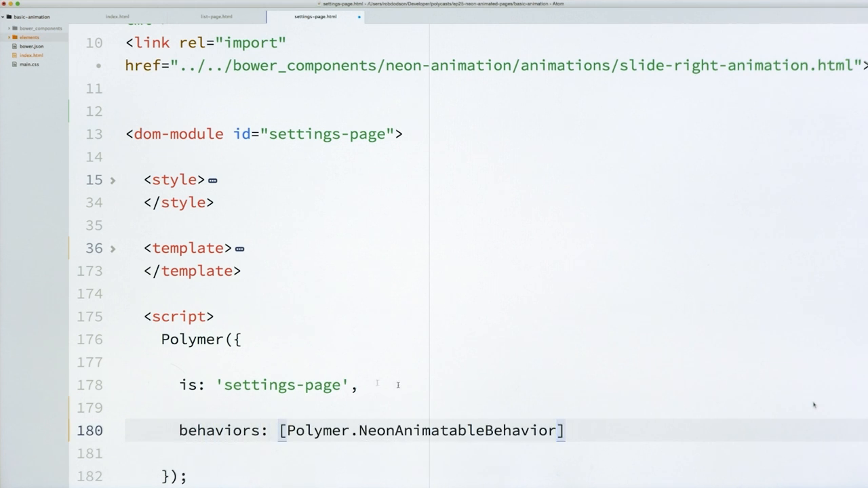
pyautogui.write(',')
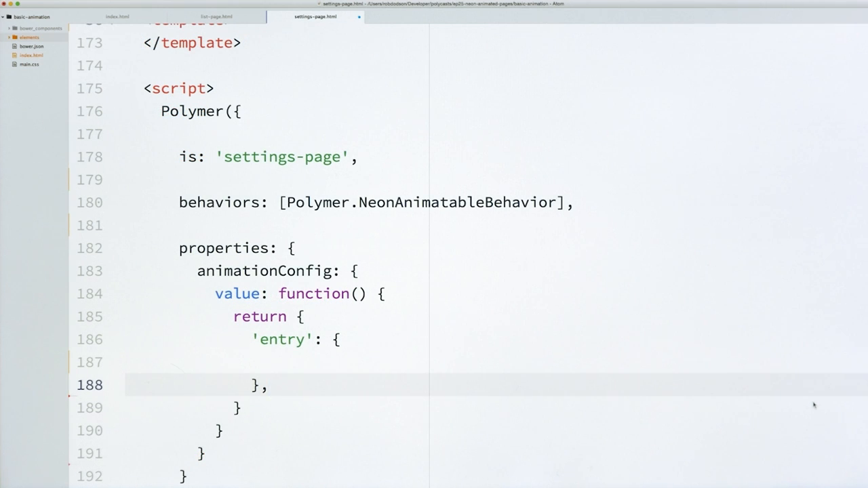
pyautogui.write("'exit': {")
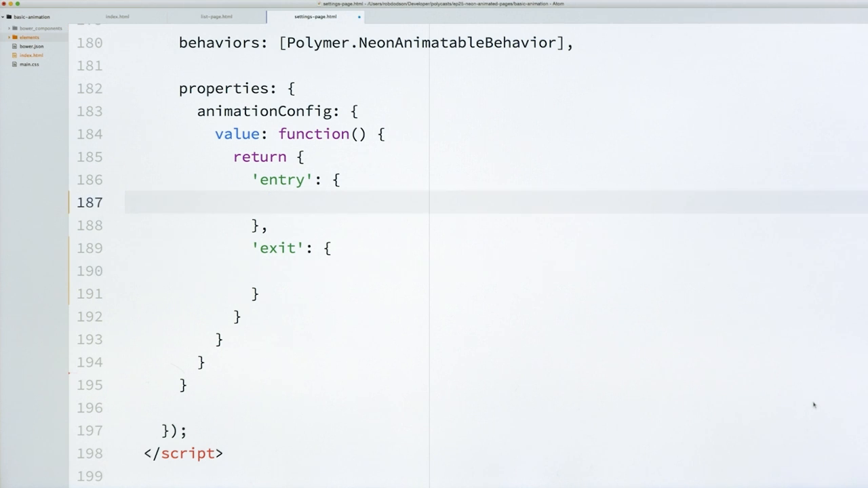
pyautogui.write("name: ''")
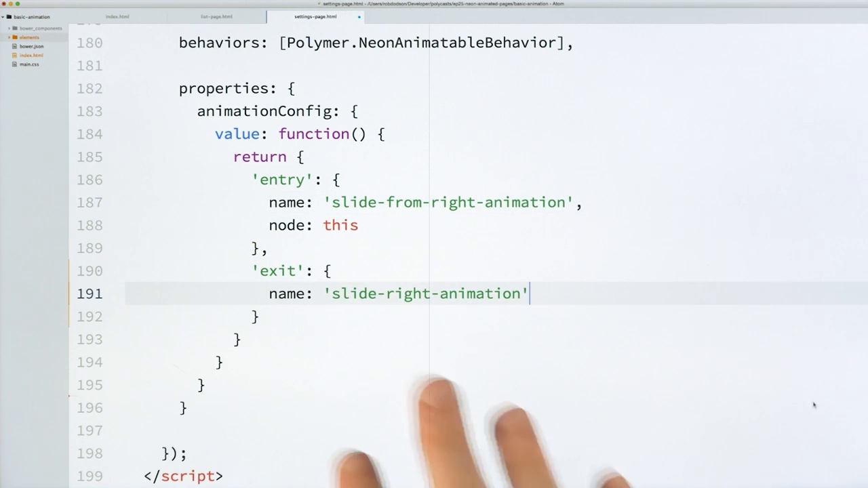
pyautogui.write(',')
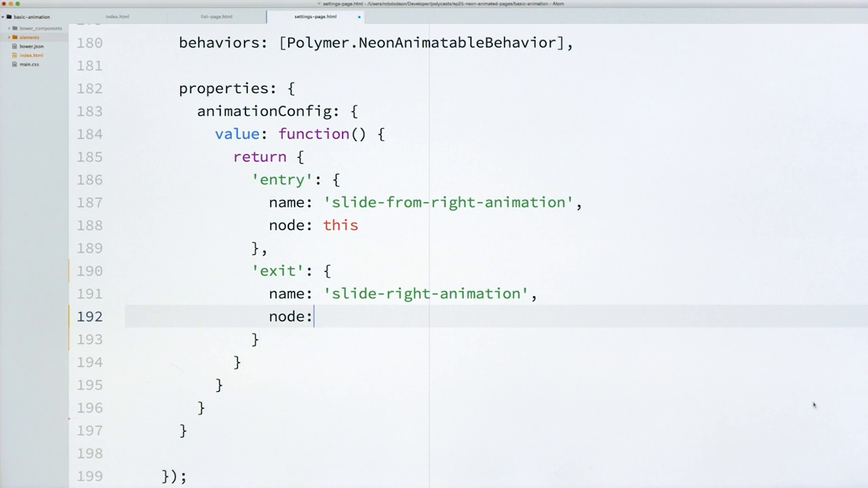
pyautogui.write('this')
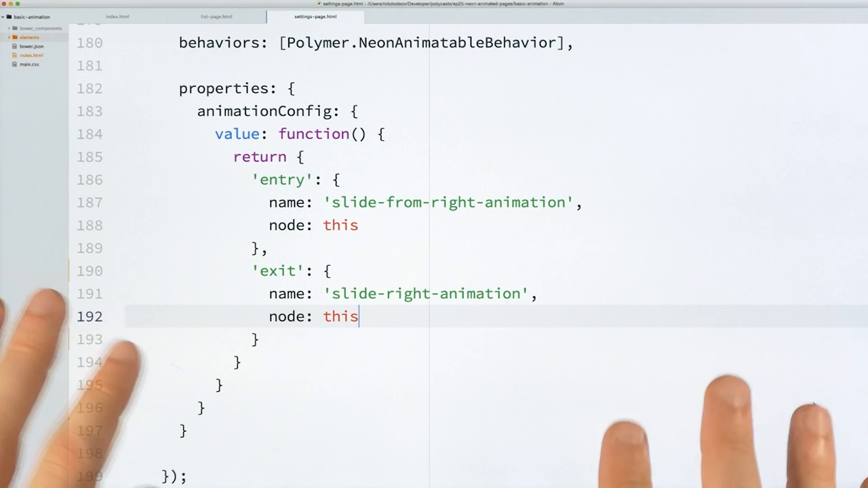
pyautogui.moveTo(815, 405)
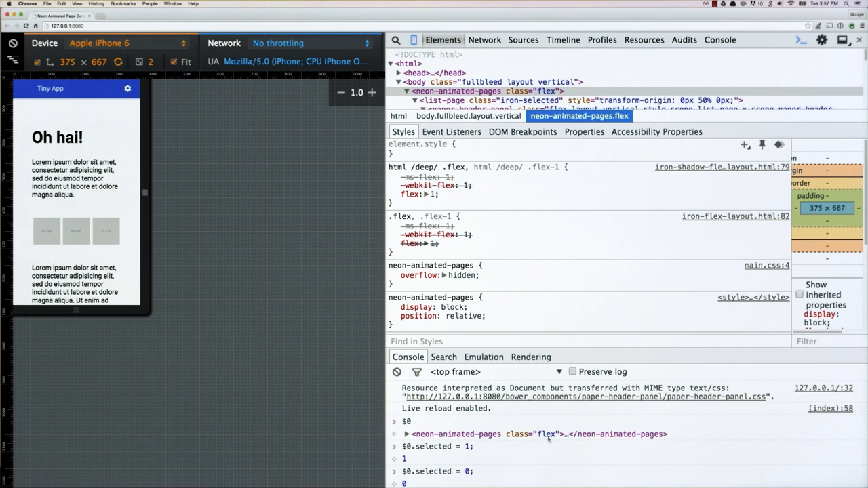
# Switch the Tiny App preview to the Settings page via the toolbar gear.
pyautogui.click(127, 88)
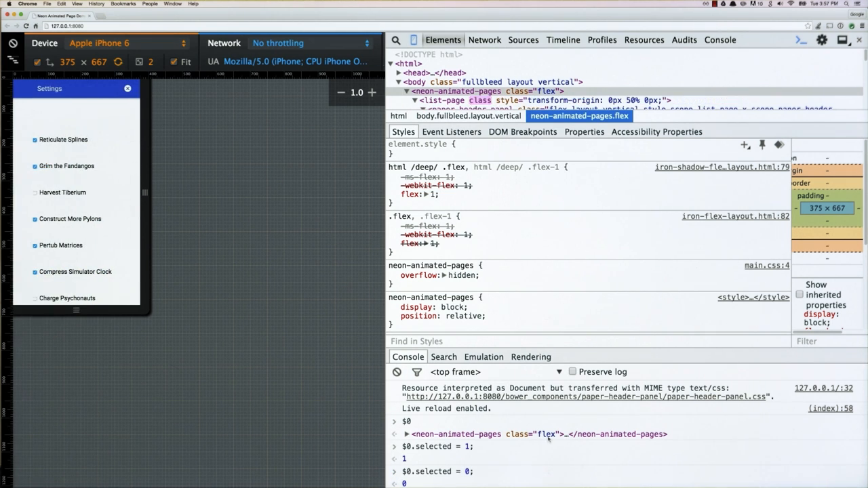